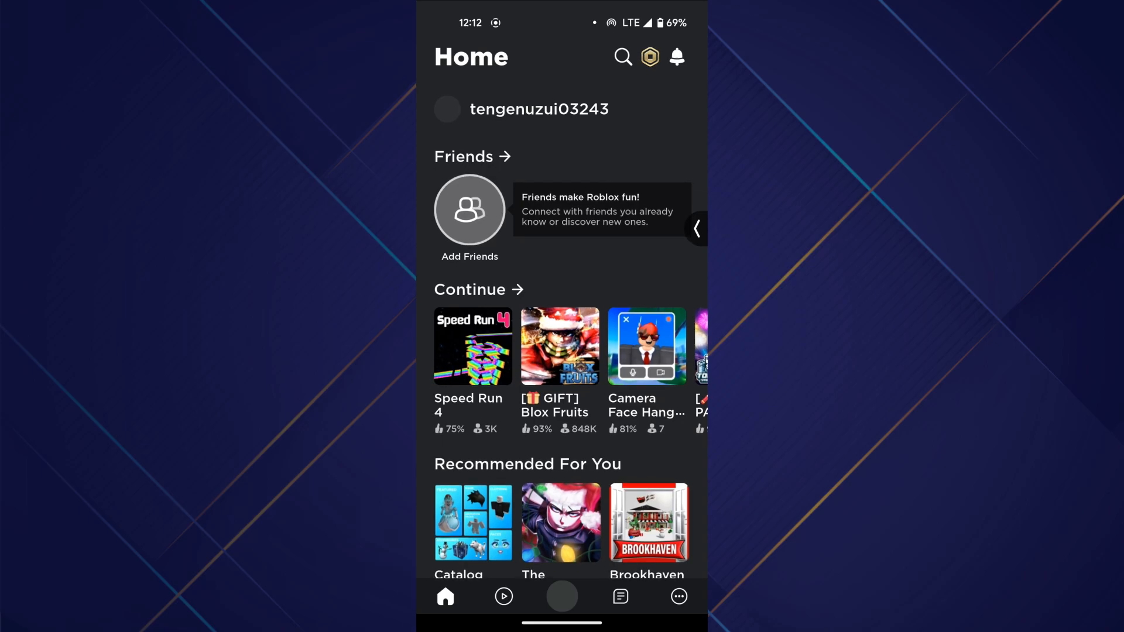
# Open Settings from the More tab on the Roblox home page
pyautogui.click(679, 597)
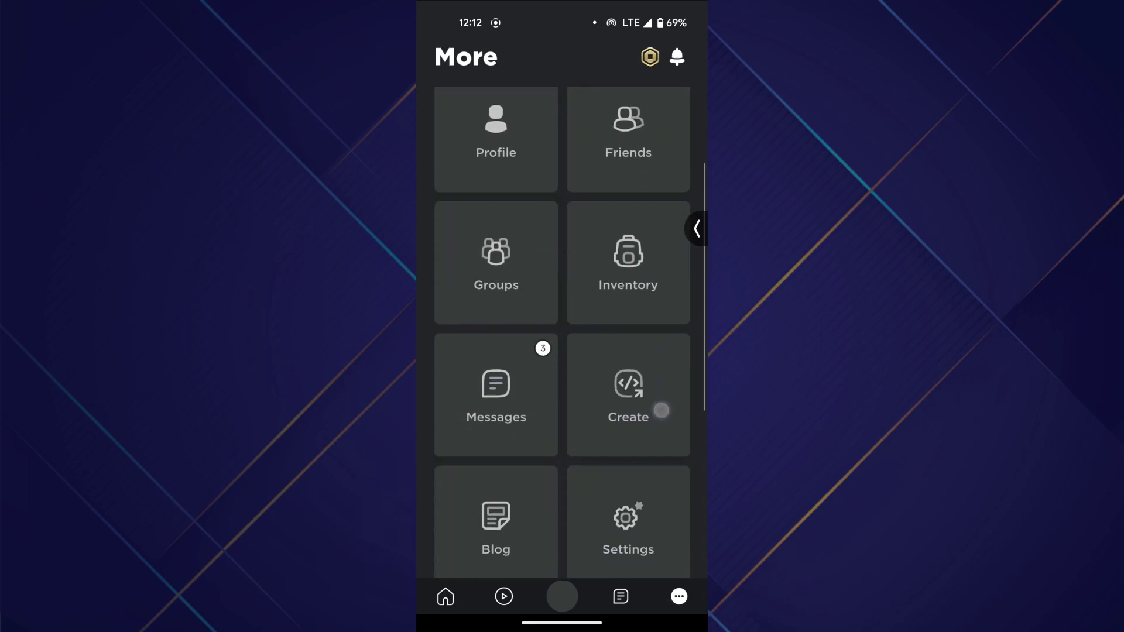
pyautogui.click(629, 523)
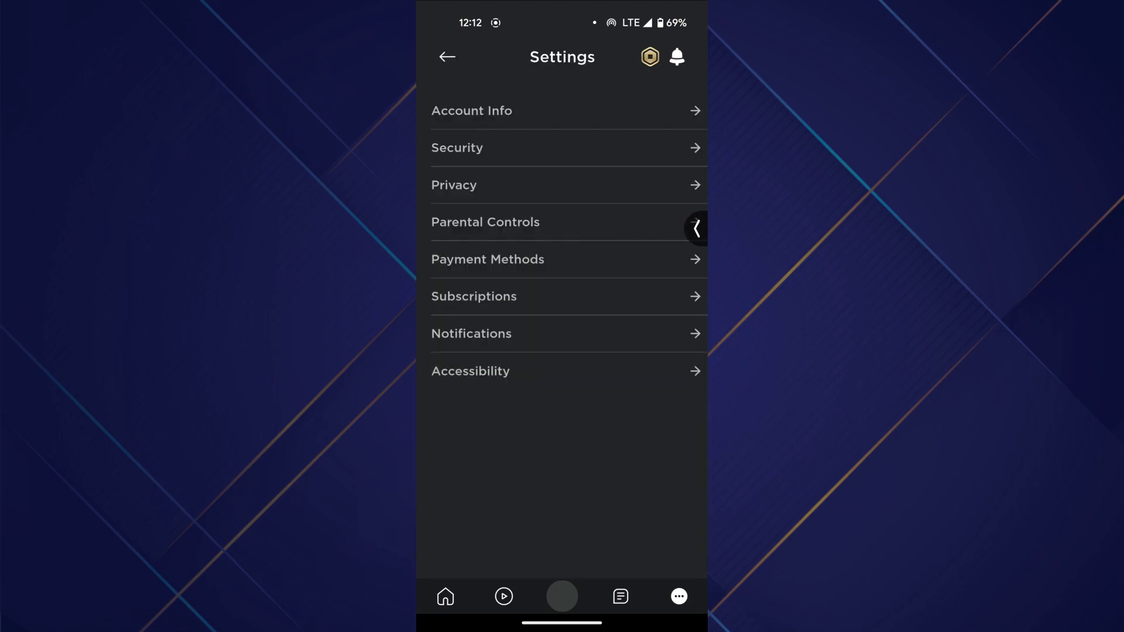
# Open Account Info and scroll through its details
pyautogui.click(472, 111)
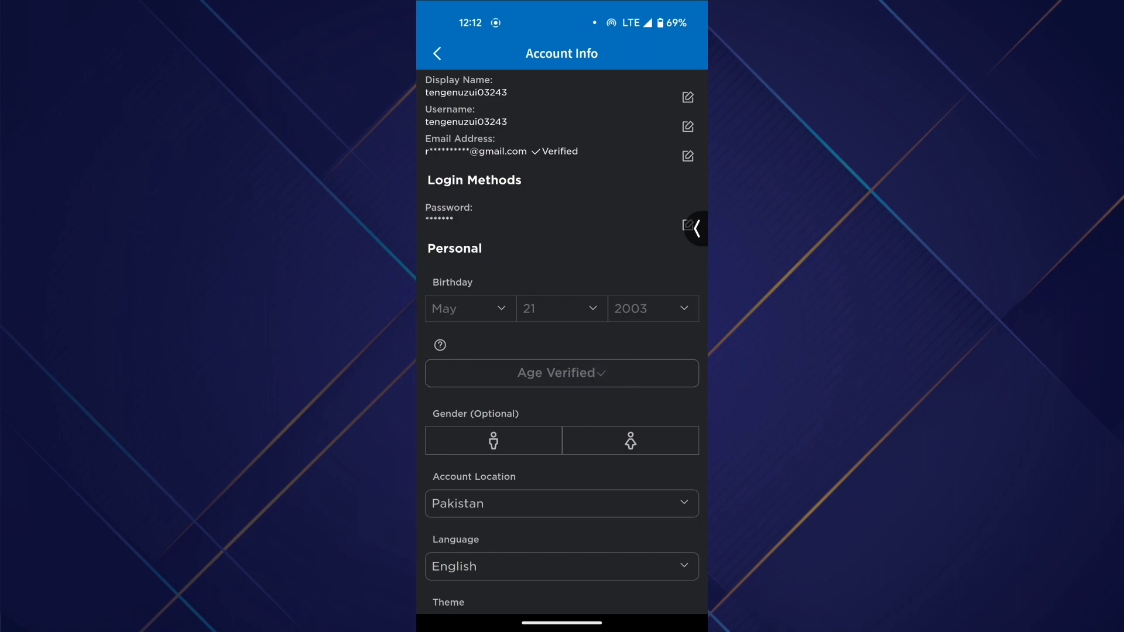
pyautogui.scroll(-3)
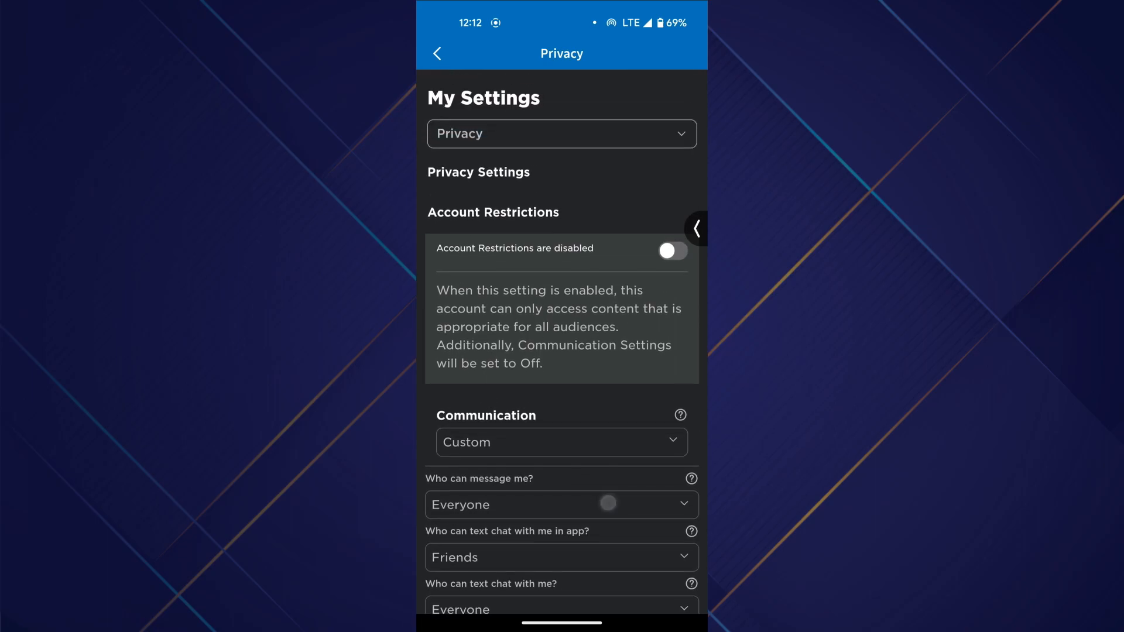
# Toggle 'Use microphone to chat with voice' off and back on under Microphone and Camera Input
pyautogui.scroll(-3)
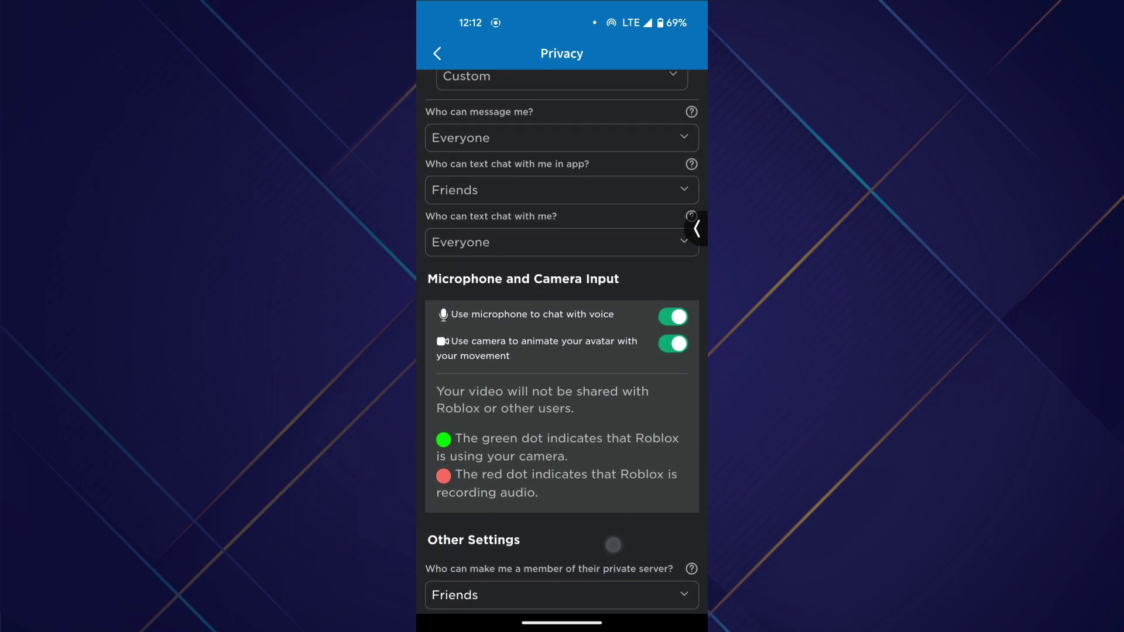
pyautogui.click(673, 316)
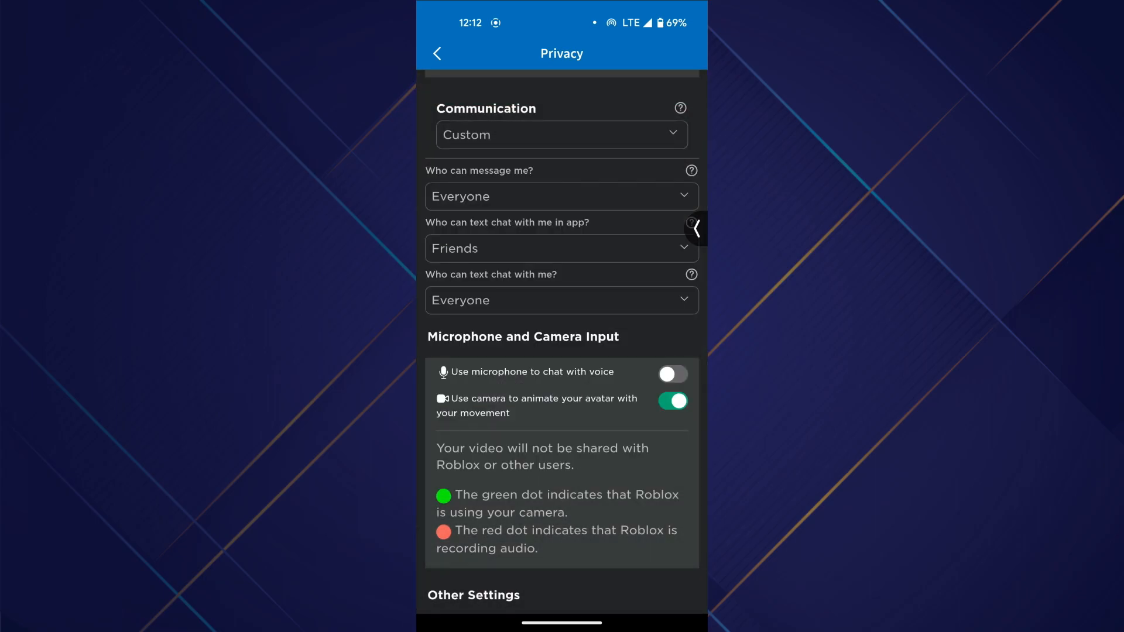
pyautogui.click(673, 374)
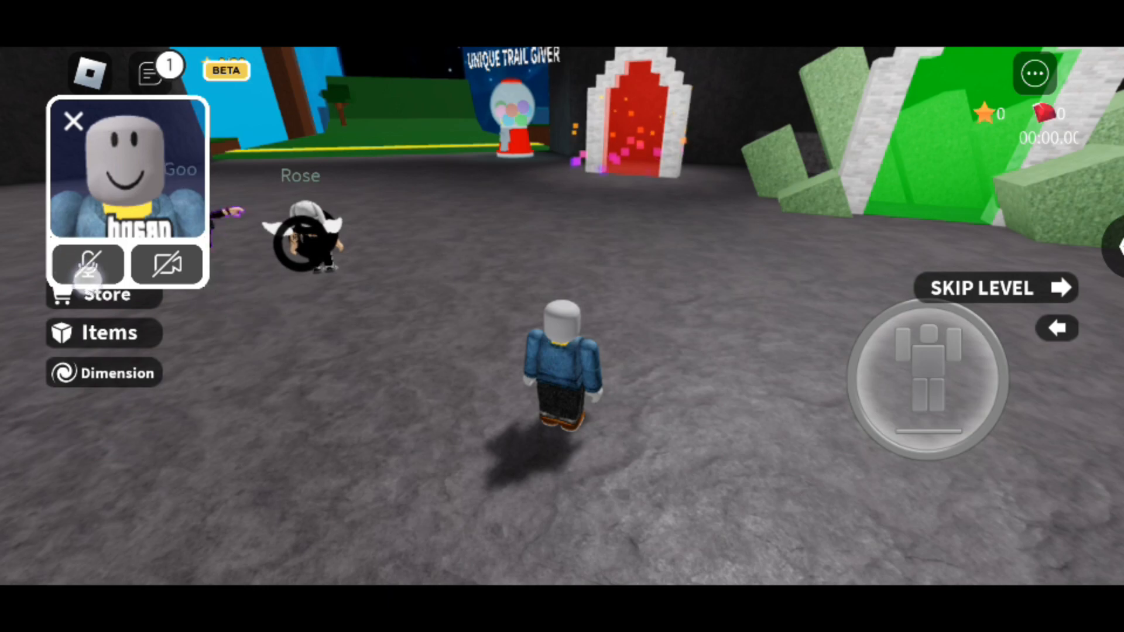
# Unmute the microphone with the button under the avatar portrait in-game
pyautogui.click(86, 265)
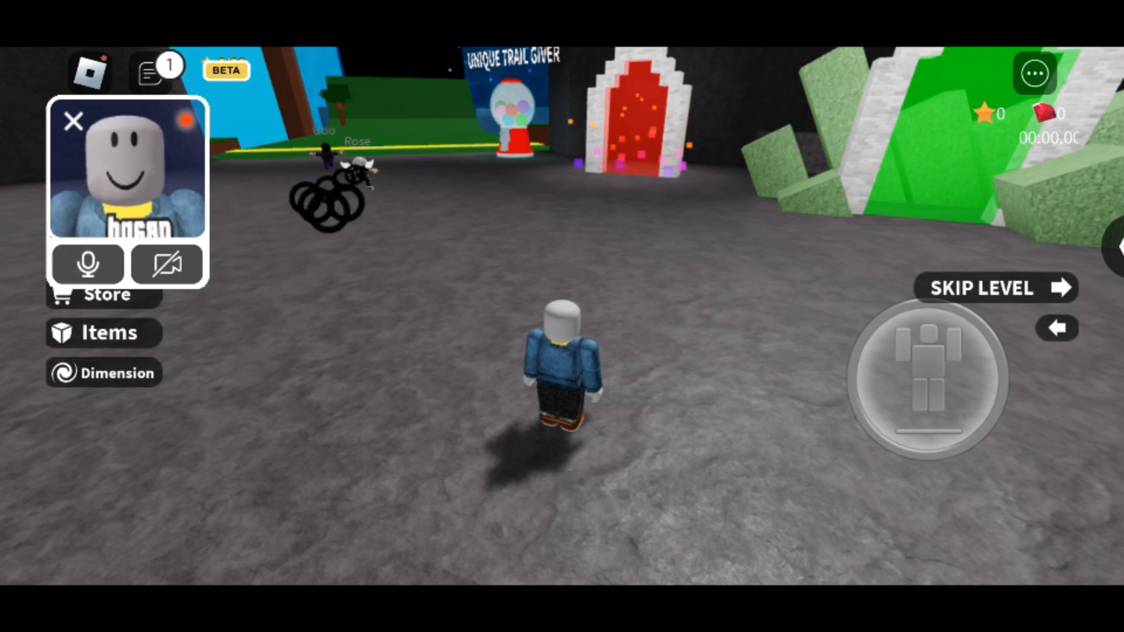